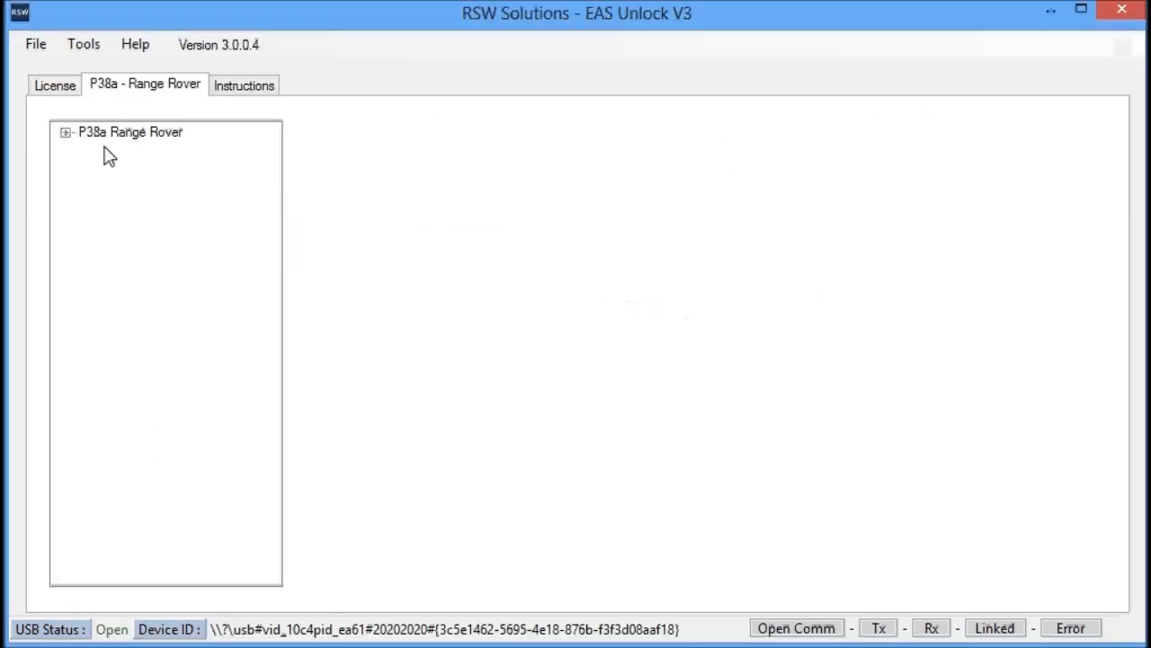
Open BECM Configuration under P38a Range Rover > Change Settings
{"action": "left_click", "coordinate": [65, 131]}
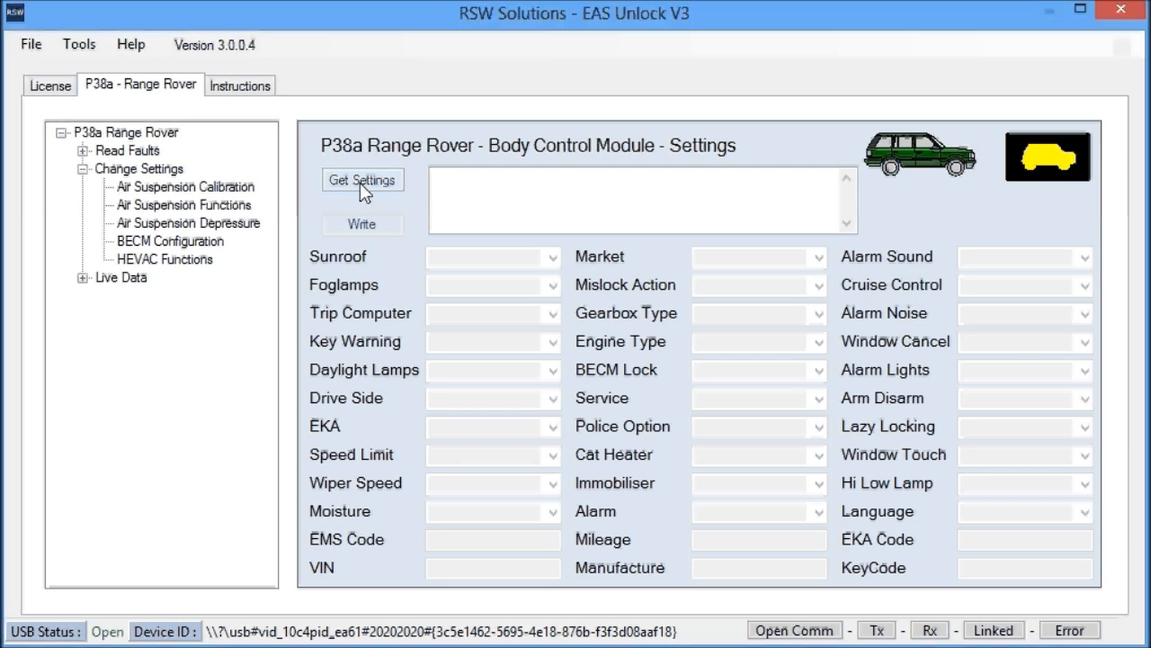
Get Settings to load the module's current BECM values into the form
{"action": "left_click", "coordinate": [361, 180]}
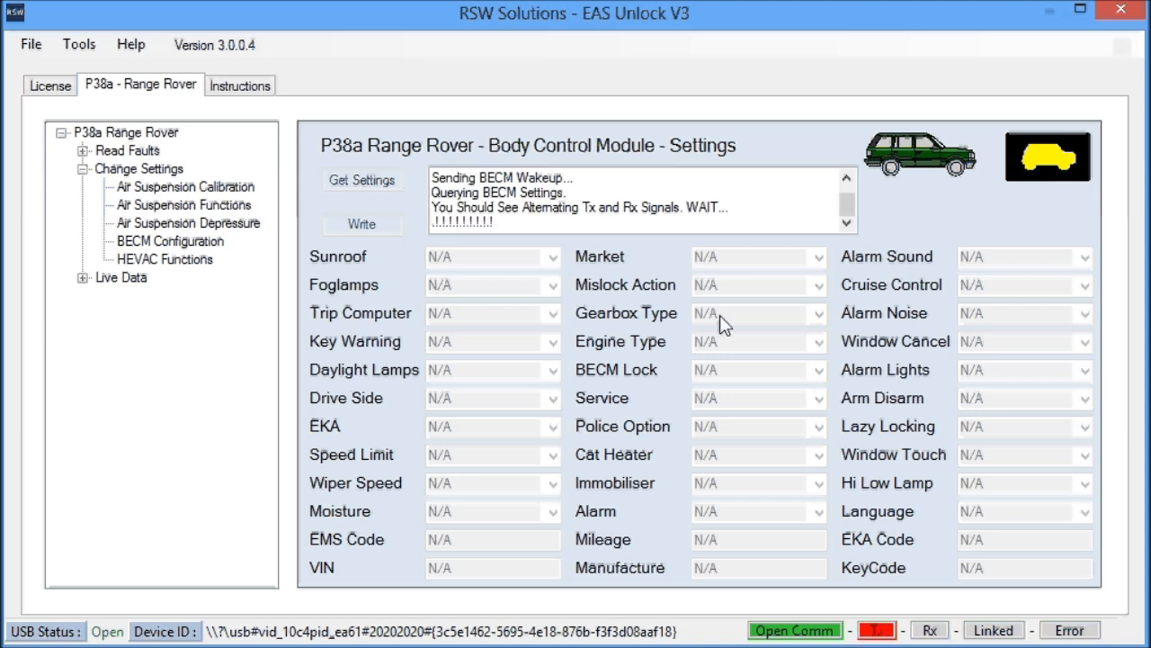
{"action": "left_click", "coordinate": [363, 180]}
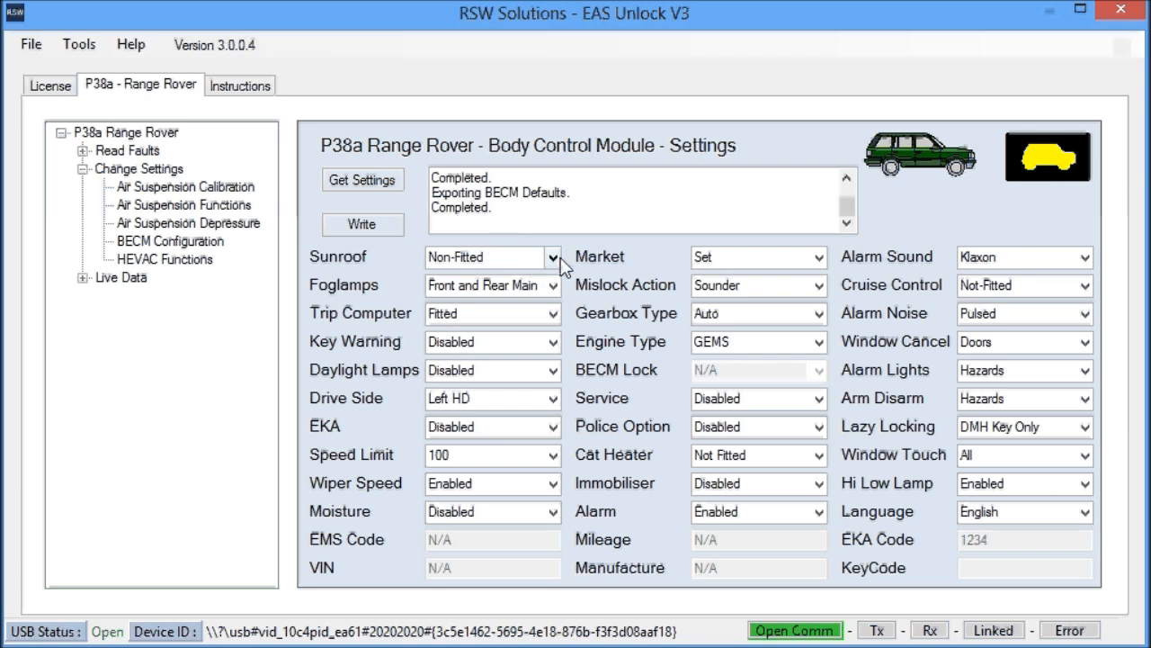
Choose Fitted sunroof, Right HD drive side and 120 speed limit
{"action": "left_click", "coordinate": [490, 256]}
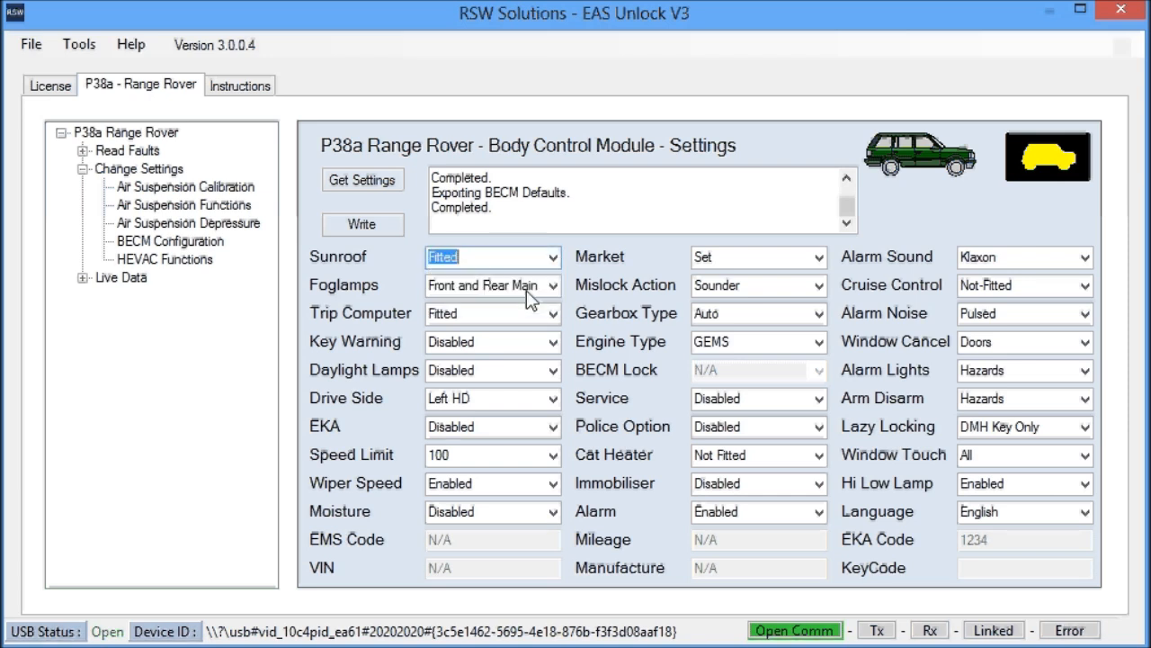
{"action": "left_click", "coordinate": [550, 398]}
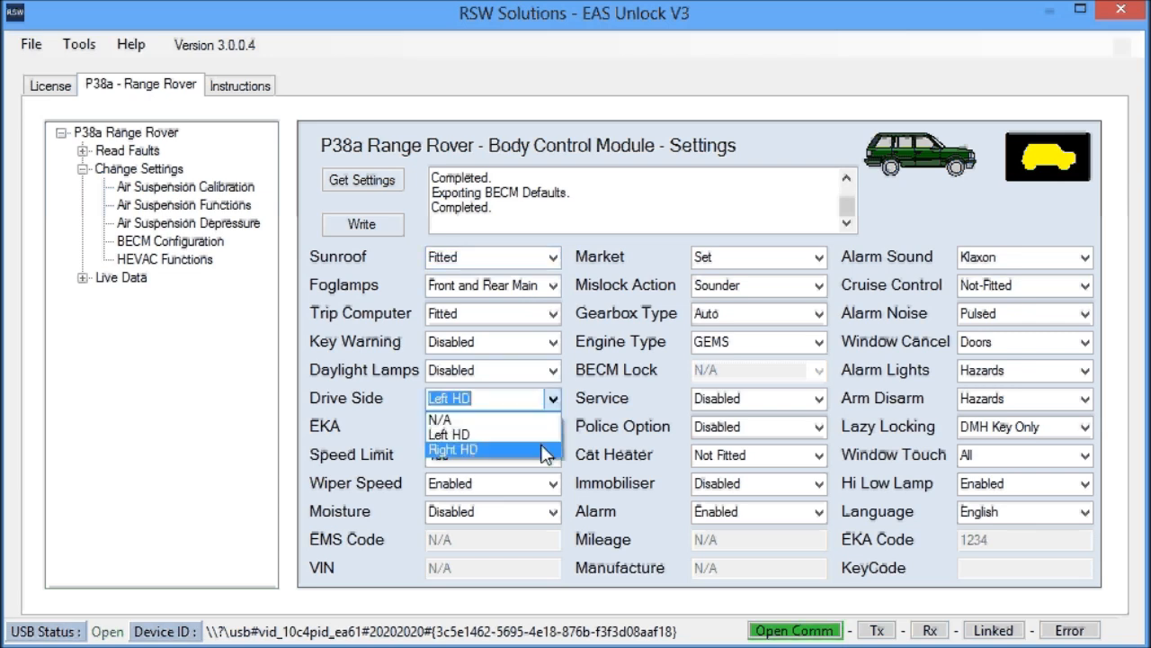
{"action": "left_click", "coordinate": [452, 449]}
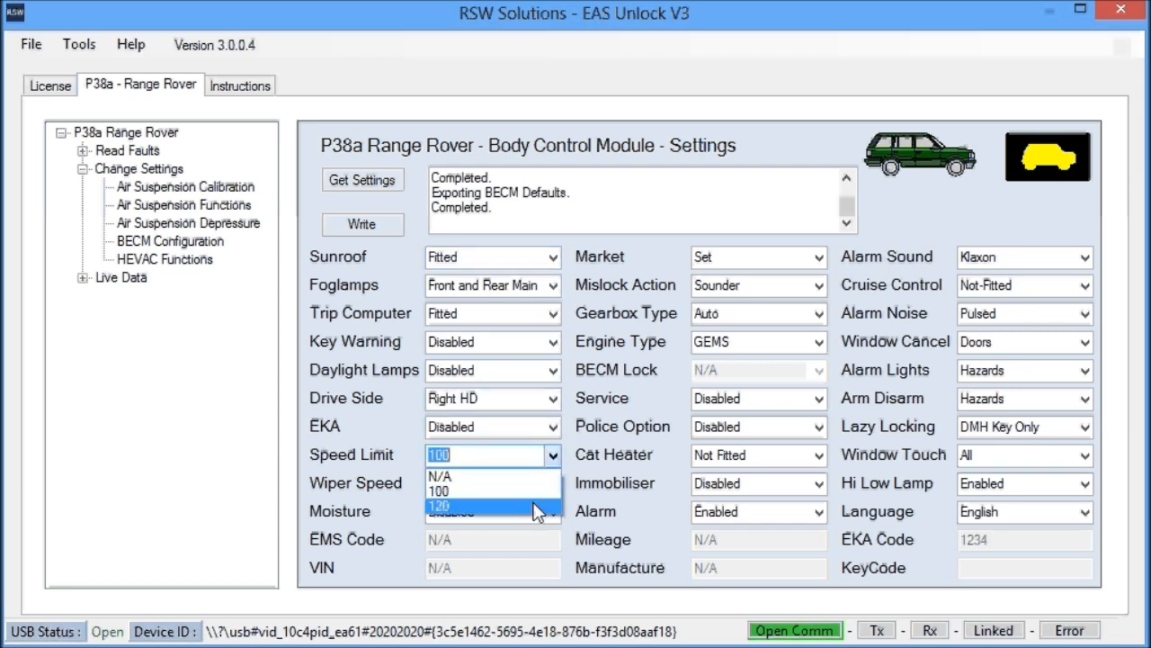
{"action": "left_click", "coordinate": [459, 506]}
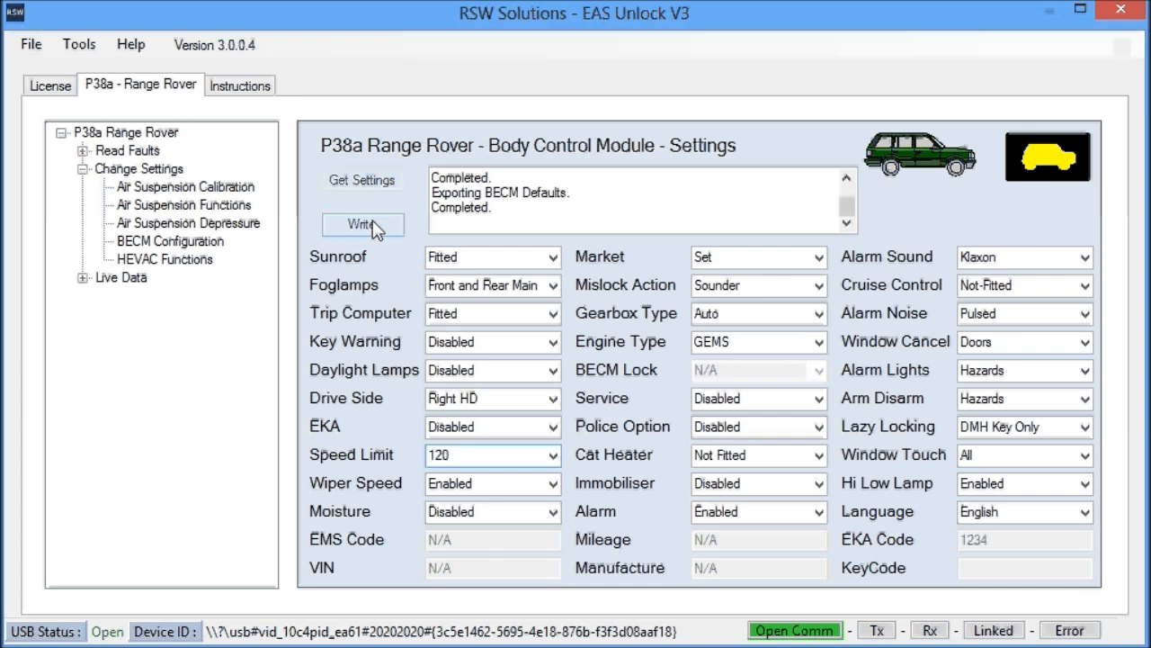
Write the new settings to the BECM and start a verification read
{"action": "left_click", "coordinate": [362, 224]}
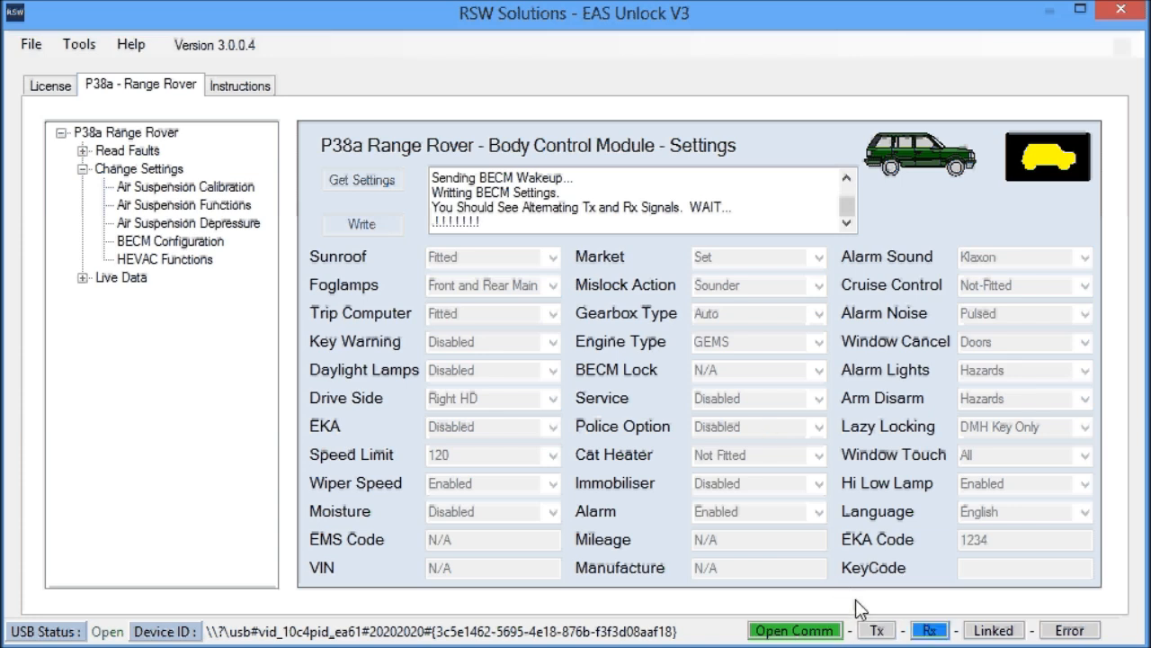
{"action": "mouse_move", "coordinate": [679, 466]}
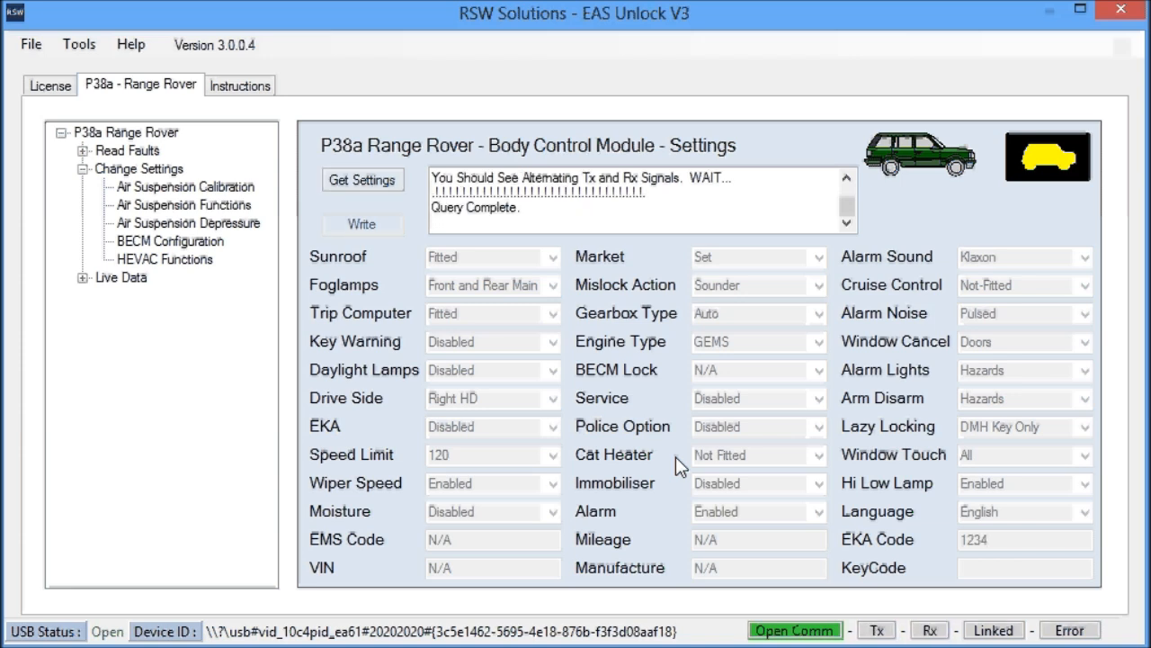
{"action": "mouse_move", "coordinate": [493, 153]}
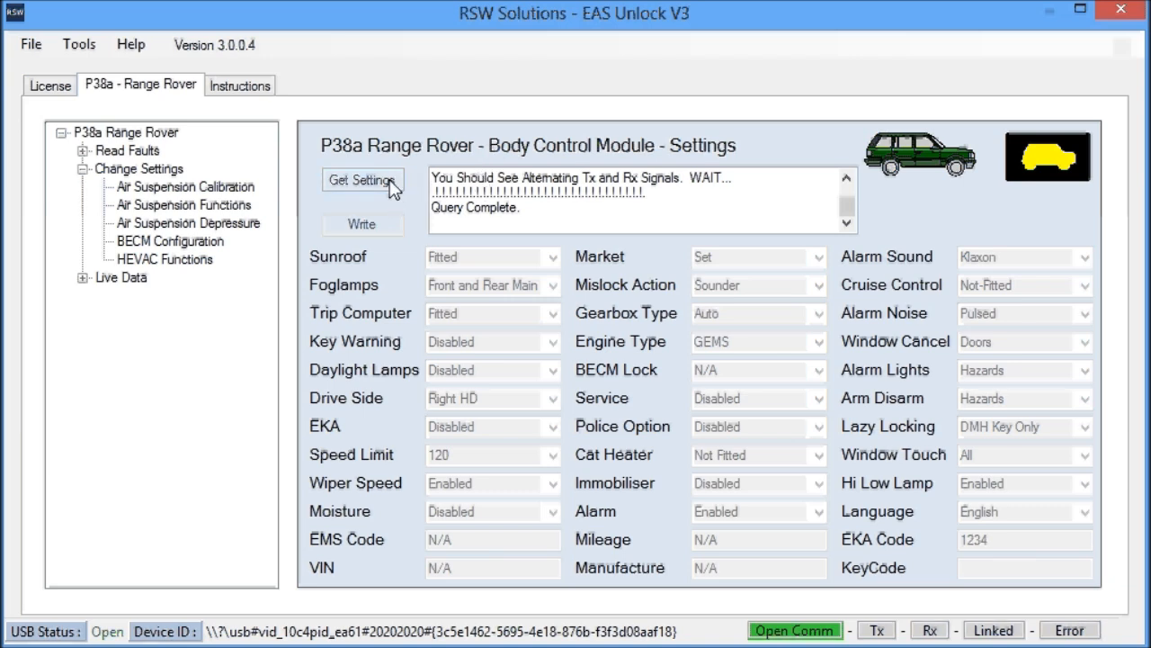
{"action": "left_click", "coordinate": [363, 180]}
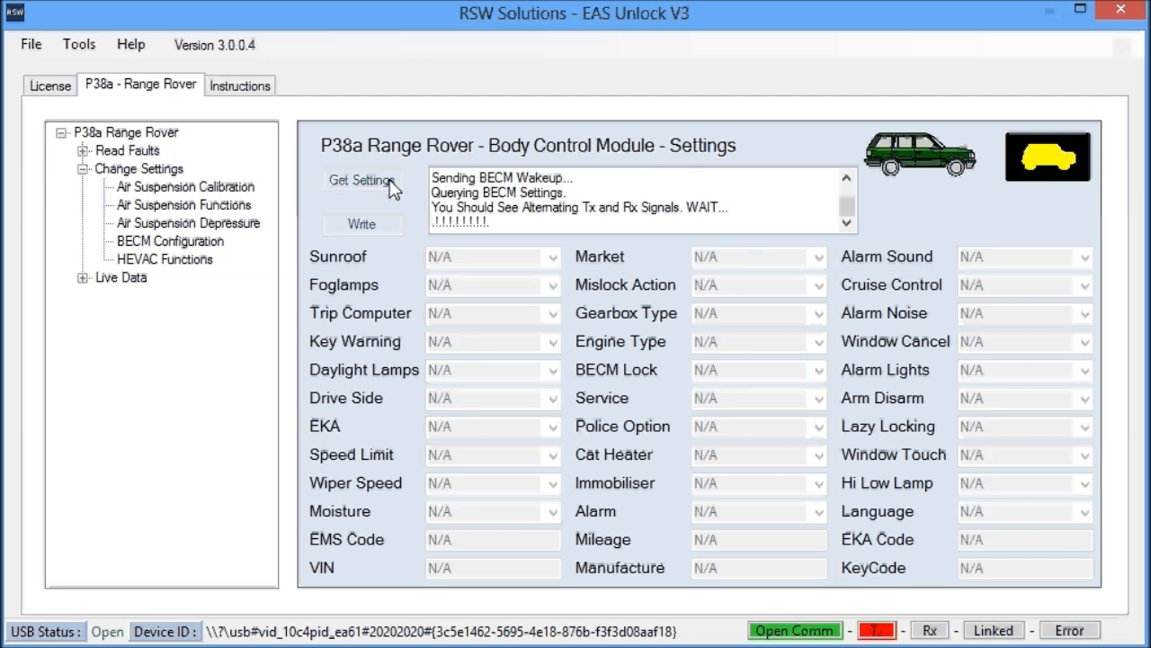
Confirm Right HD and 120 after re-read; sort logs folder newest first
{"action": "left_click", "coordinate": [363, 180]}
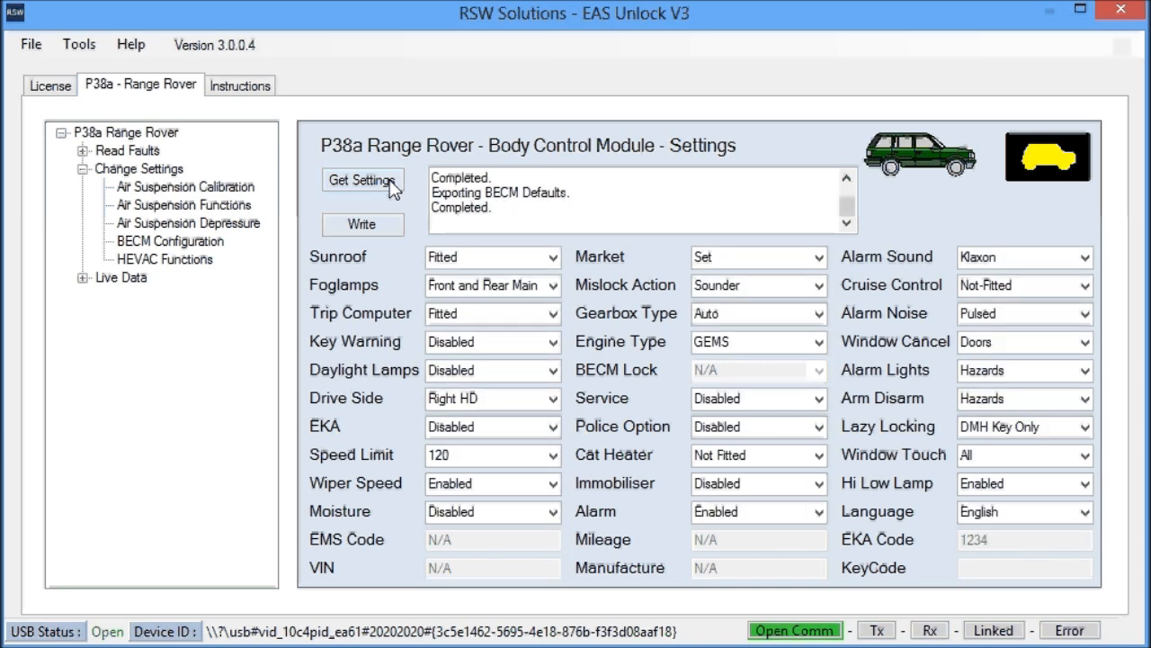
{"action": "mouse_move", "coordinate": [334, 302]}
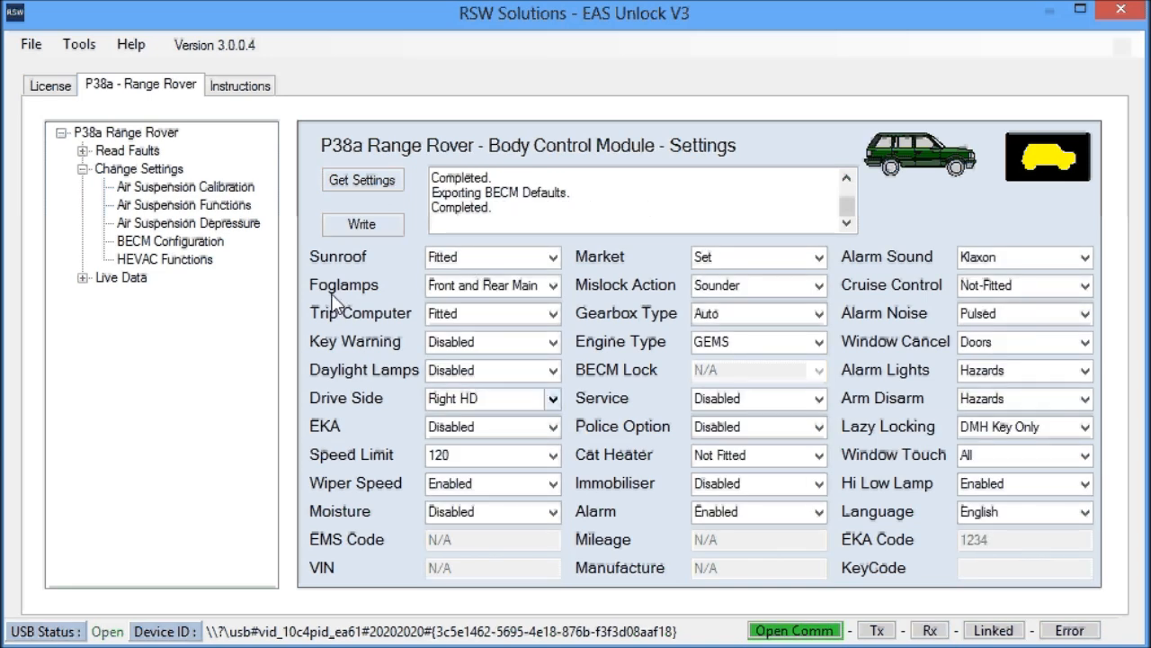
{"action": "mouse_move", "coordinate": [79, 44]}
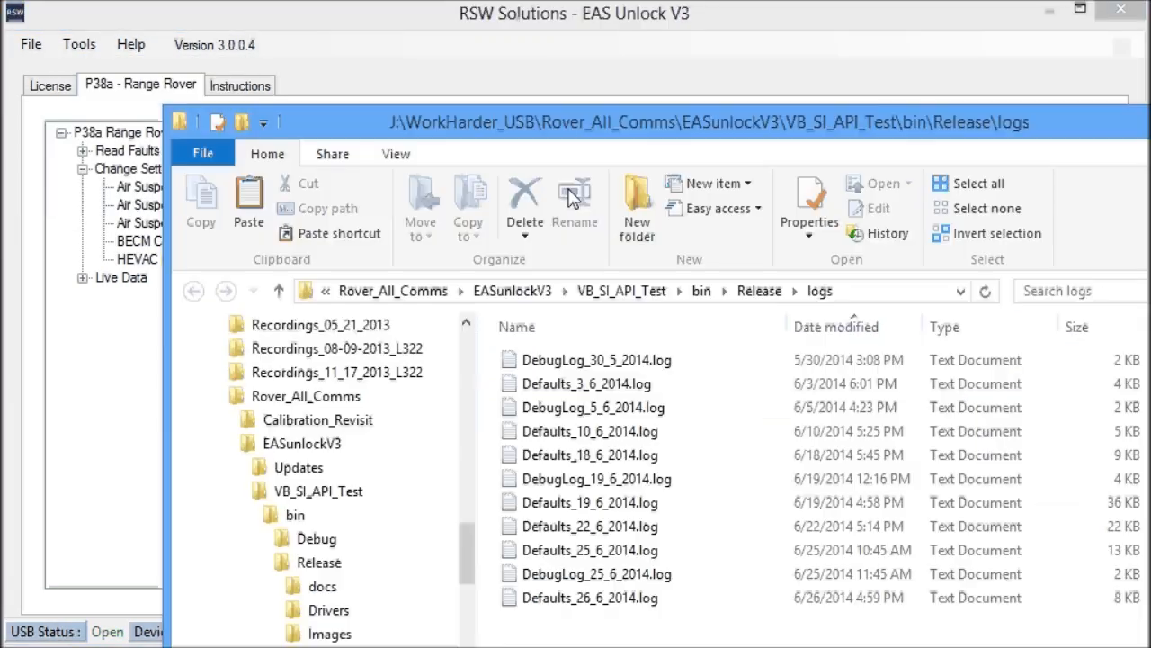
{"action": "mouse_move", "coordinate": [846, 326]}
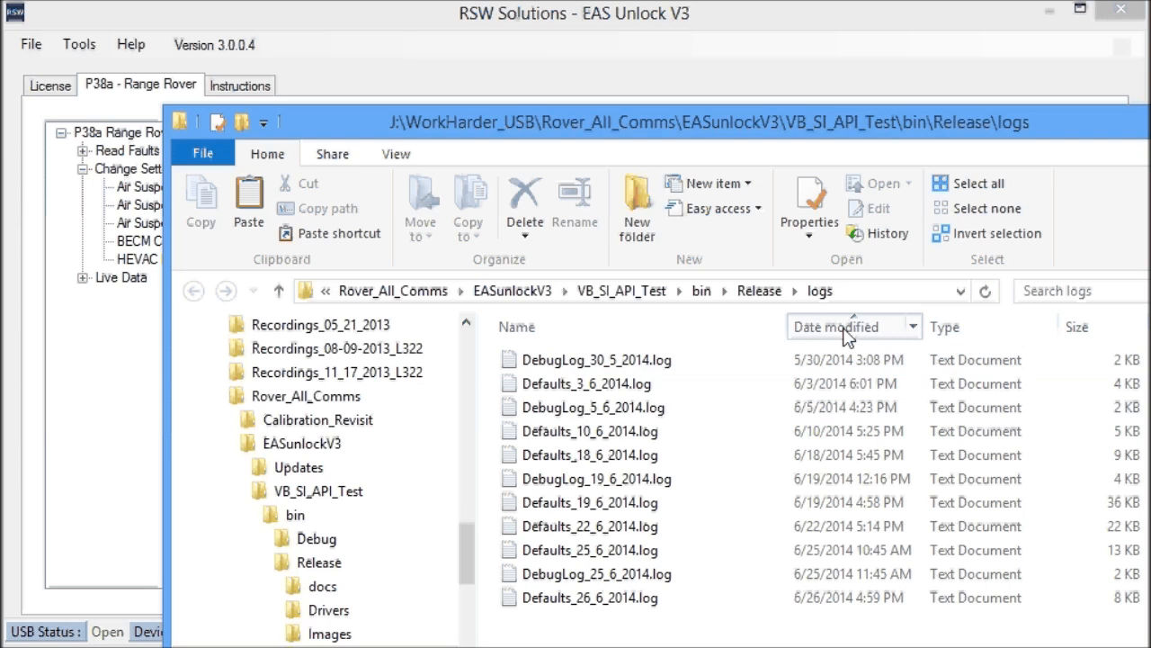
{"action": "left_click", "coordinate": [836, 326]}
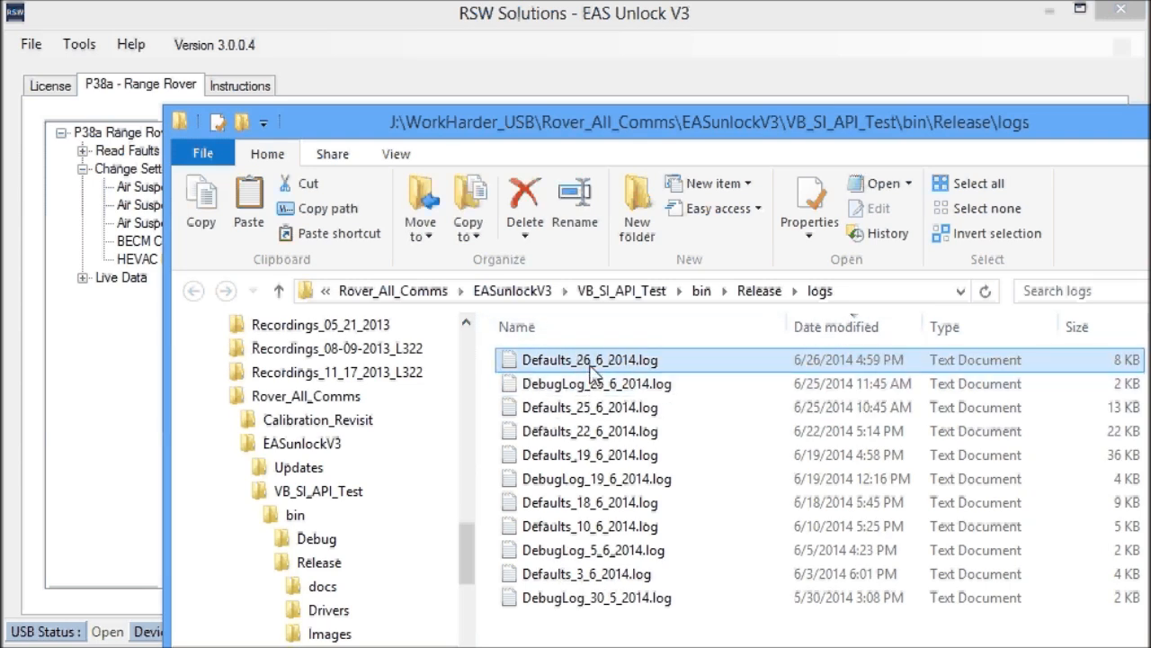
Open Defaults_26_6_2014.log in Notepad and scroll through its recorded settings
{"action": "double_click", "coordinate": [589, 359]}
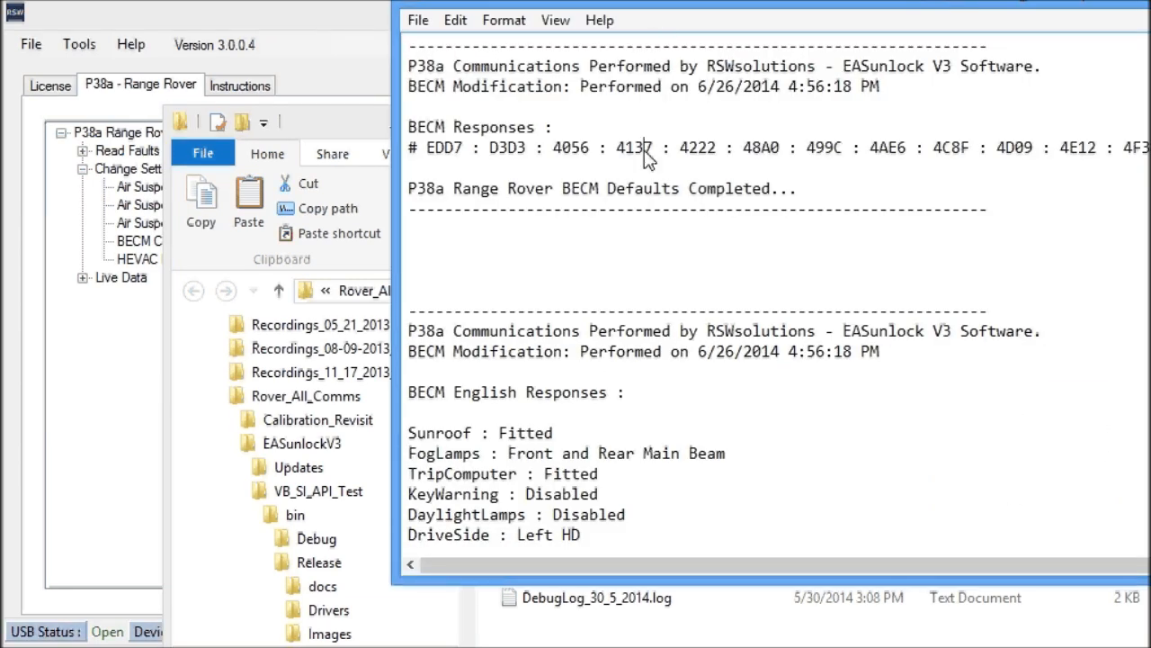
{"action": "scroll", "scroll_direction": "down", "scroll_amount": 3}
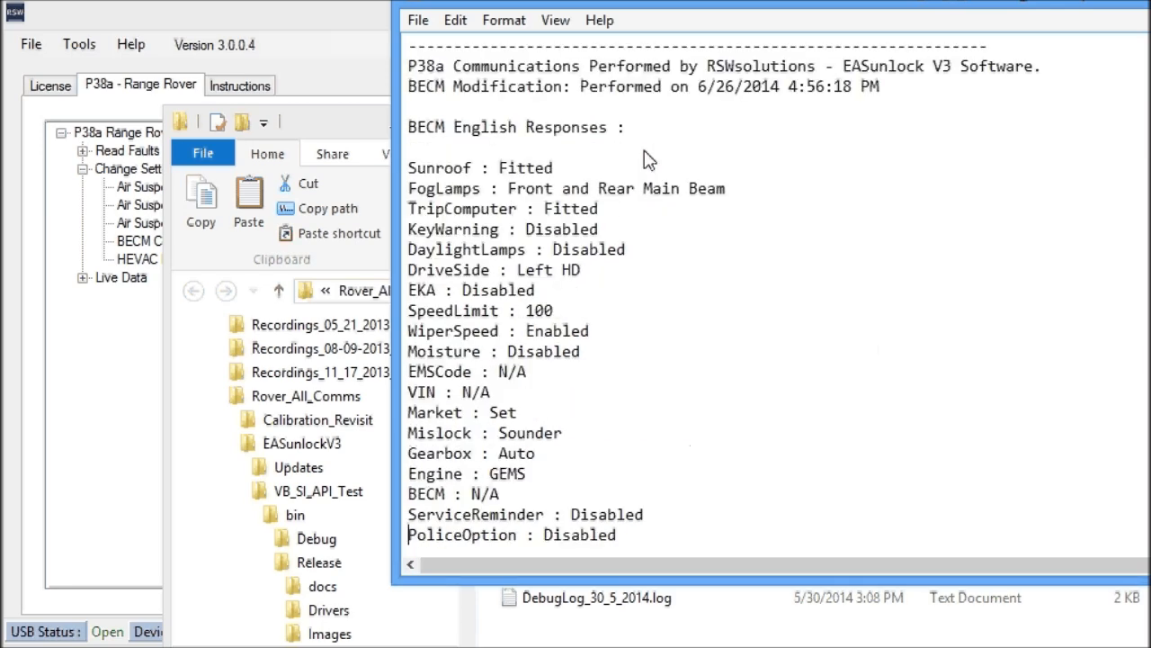
{"action": "scroll", "scroll_direction": "down", "scroll_amount": 3}
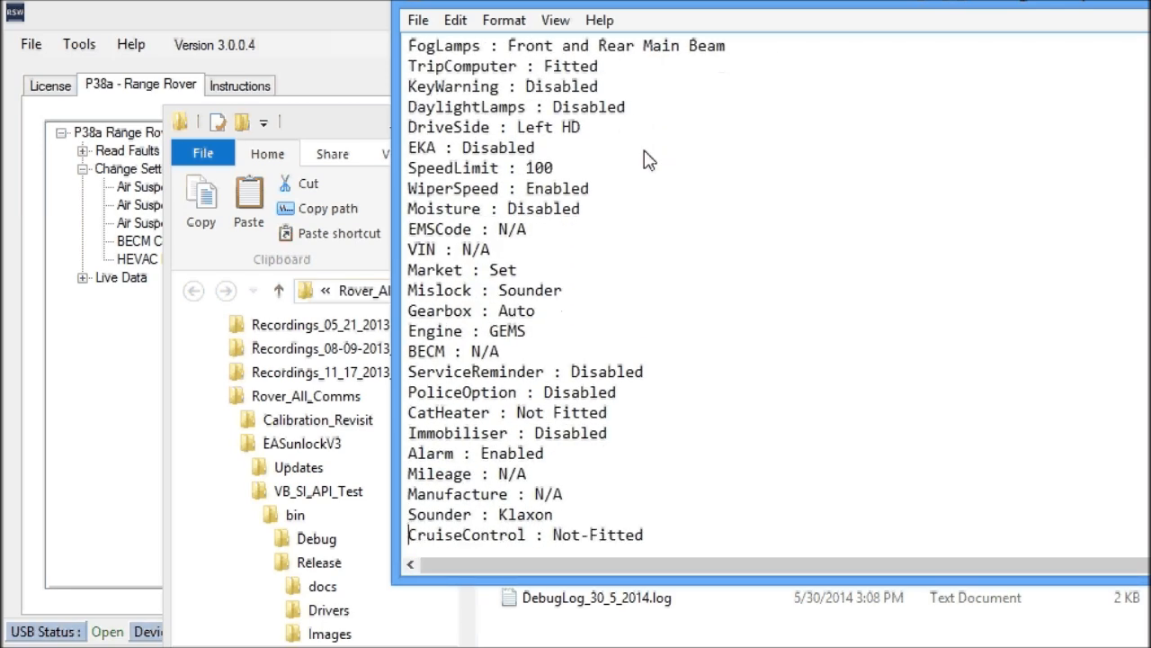
{"action": "scroll", "scroll_direction": "down", "scroll_amount": 3}
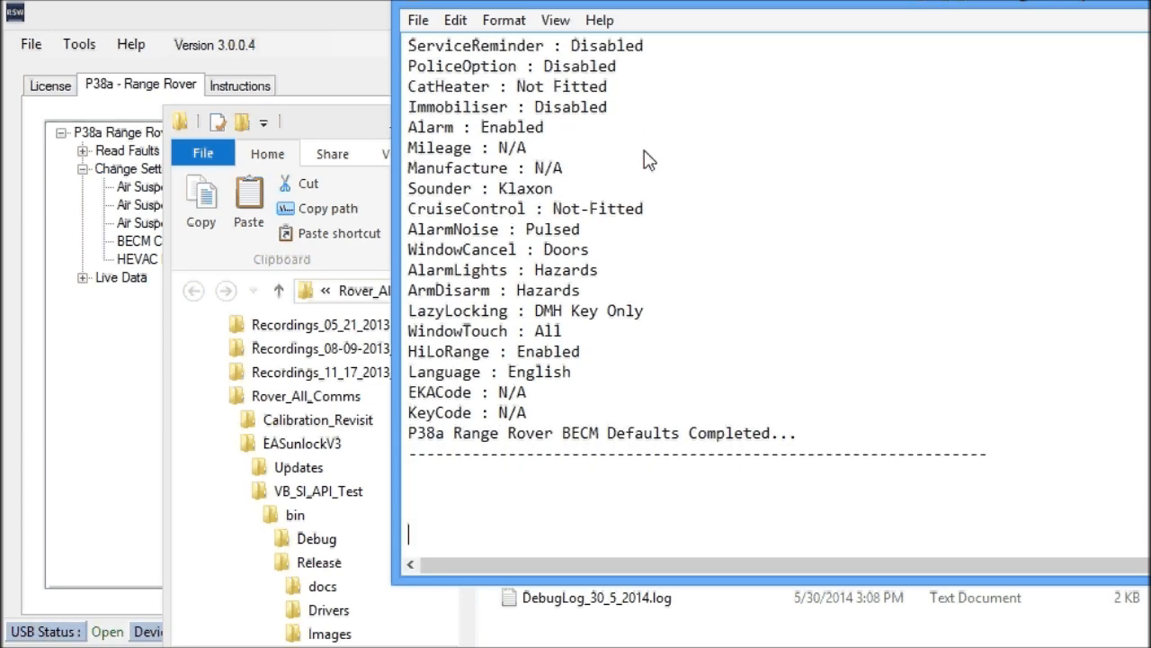
{"action": "scroll", "scroll_direction": "down", "scroll_amount": 3}
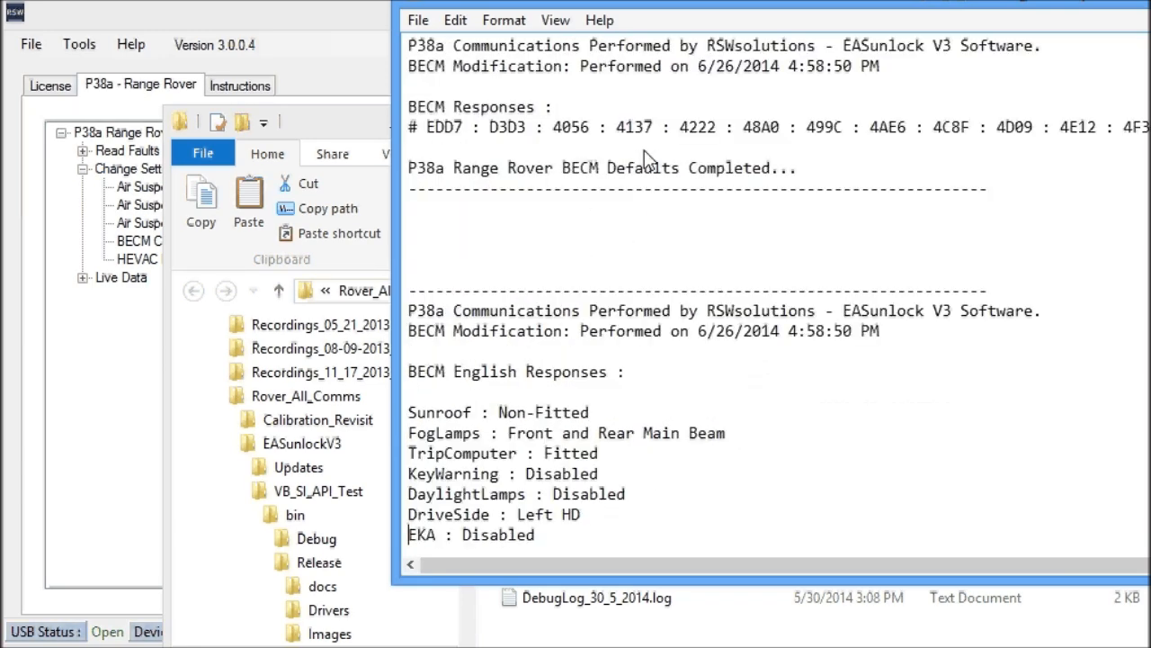
{"action": "scroll", "scroll_direction": "down", "scroll_amount": 3}
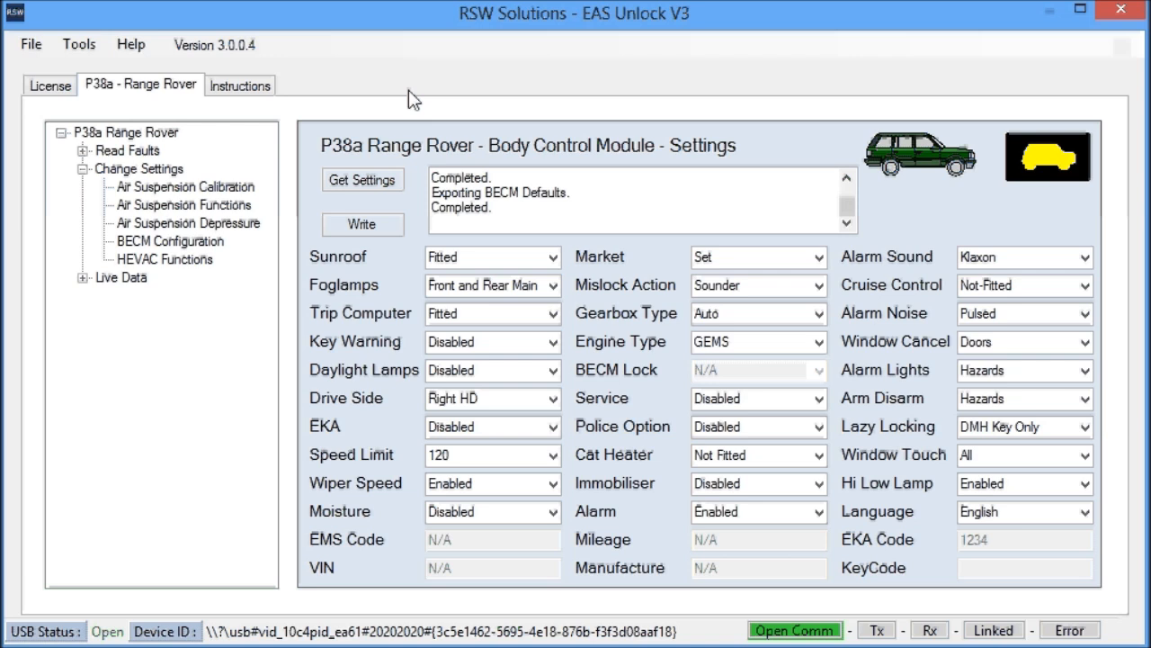
{"action": "mouse_move", "coordinate": [971, 217]}
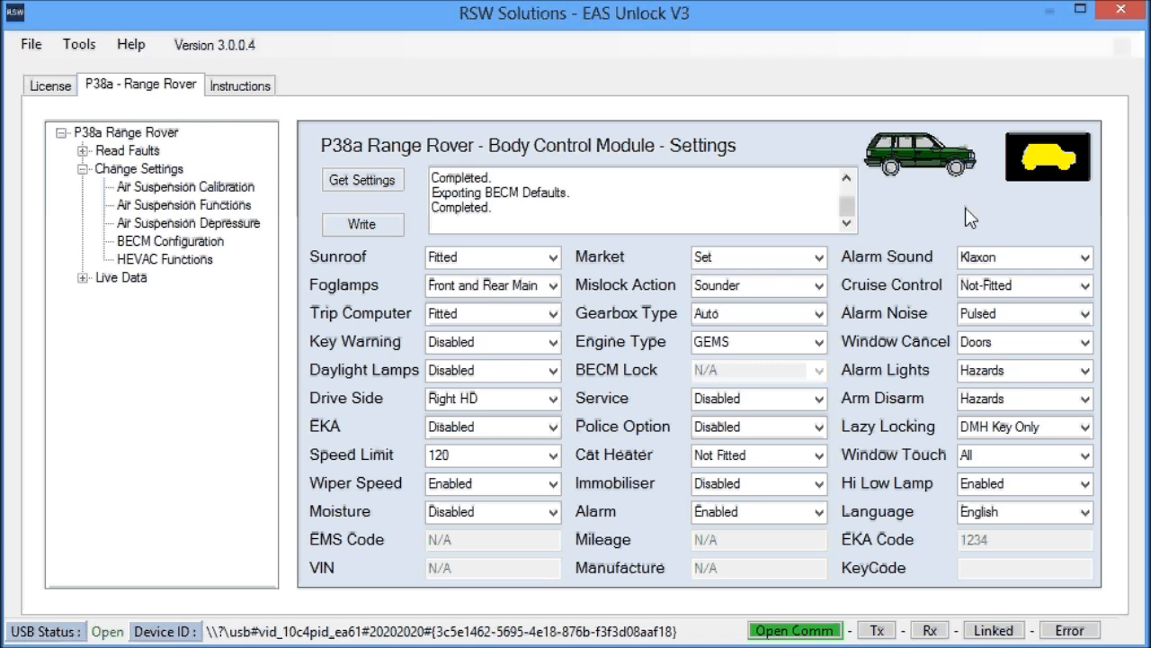